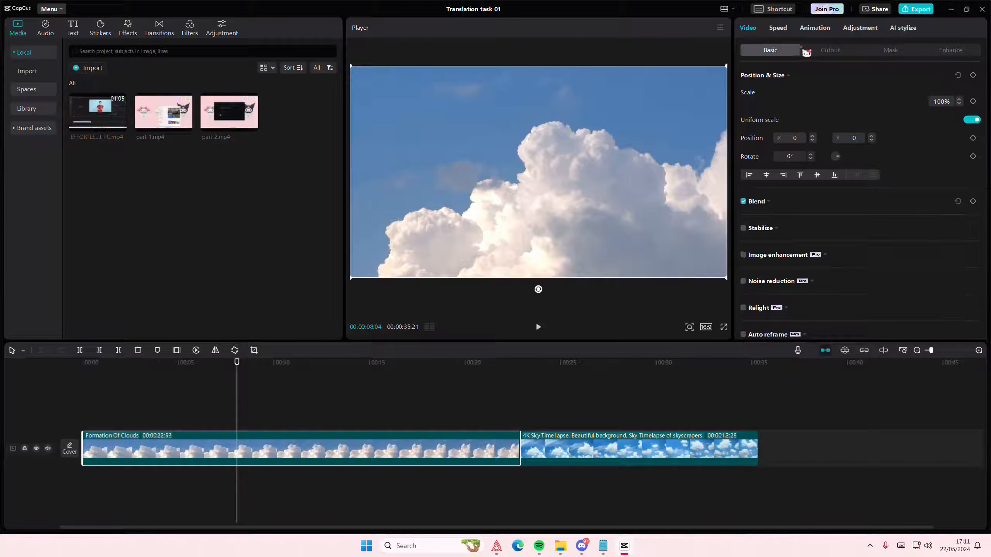
Step: Warm the clouds clip's grade in Adjustment: temperature 20, hue -20, saturation 13, plus a contrast bump
click(859, 27)
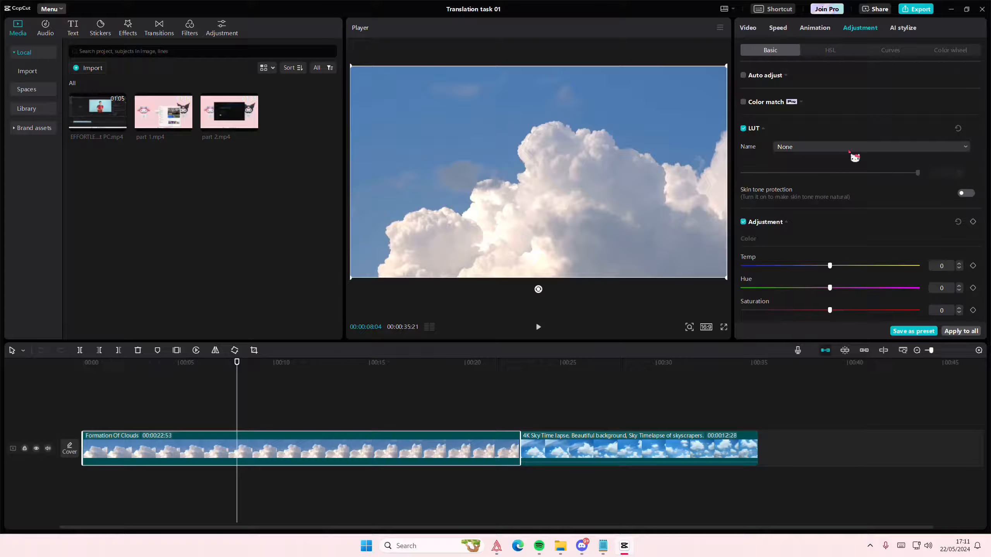
mouse_move(861, 205)
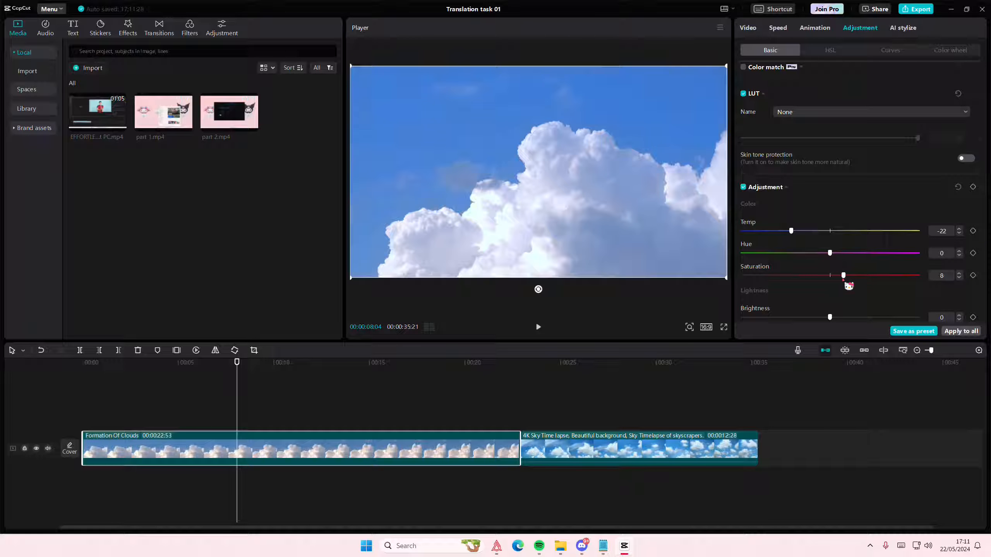
drag(830, 253, 794, 253)
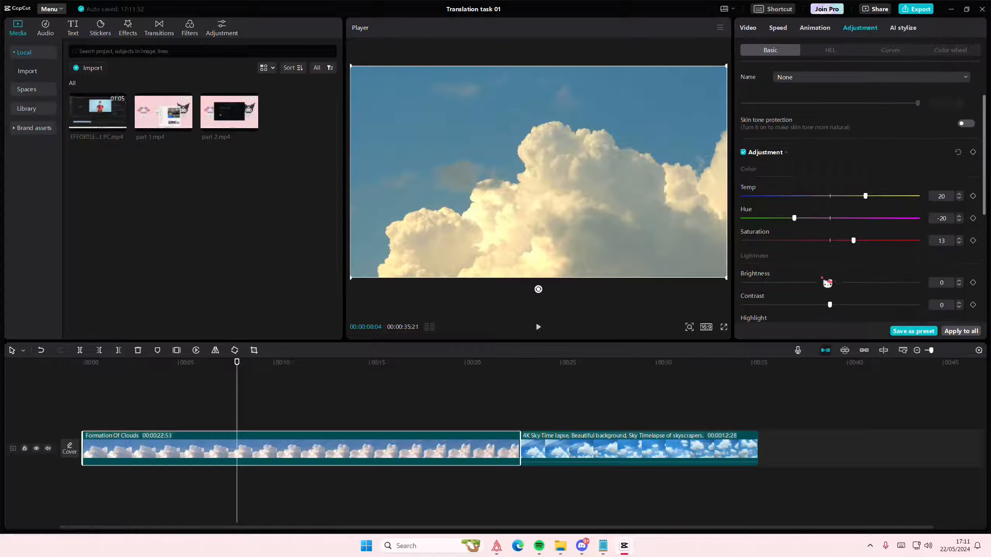
drag(827, 282, 822, 282)
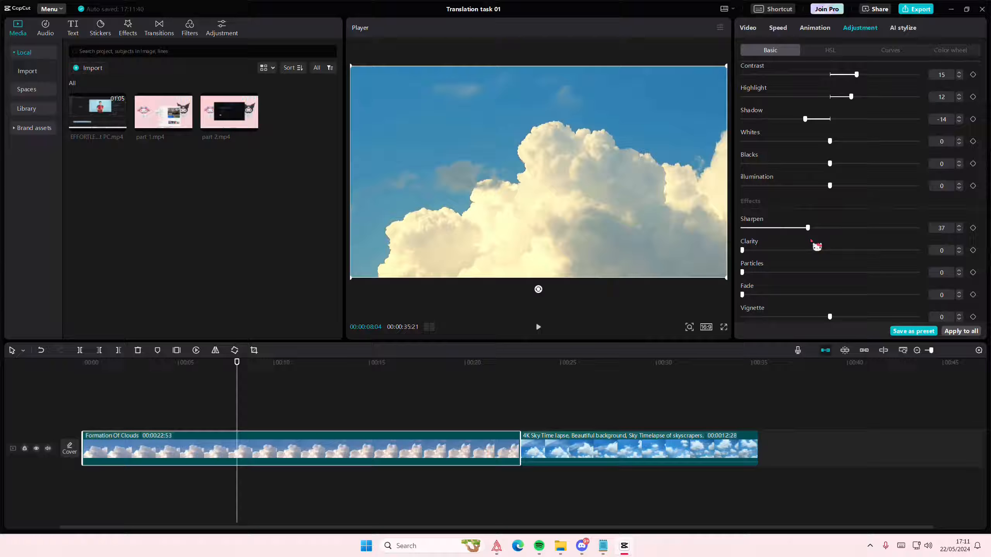
Step: Raise the clouds clip's Sharpen to 68 and move to the Effects library
drag(807, 227, 859, 228)
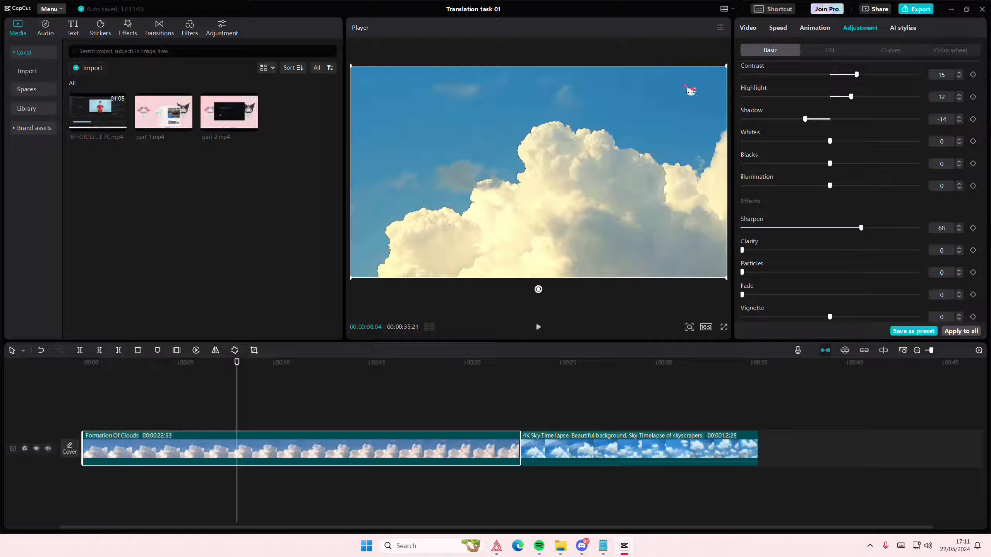
click(127, 27)
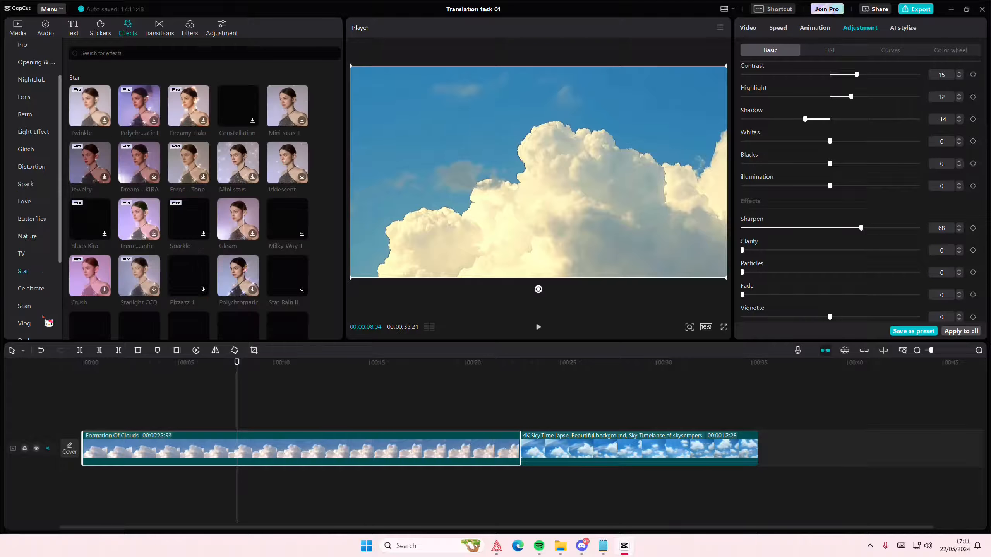
Step: Add the Retro Torn Frames effect to the clouds clip as a torn-paper border
scroll(down, 3)
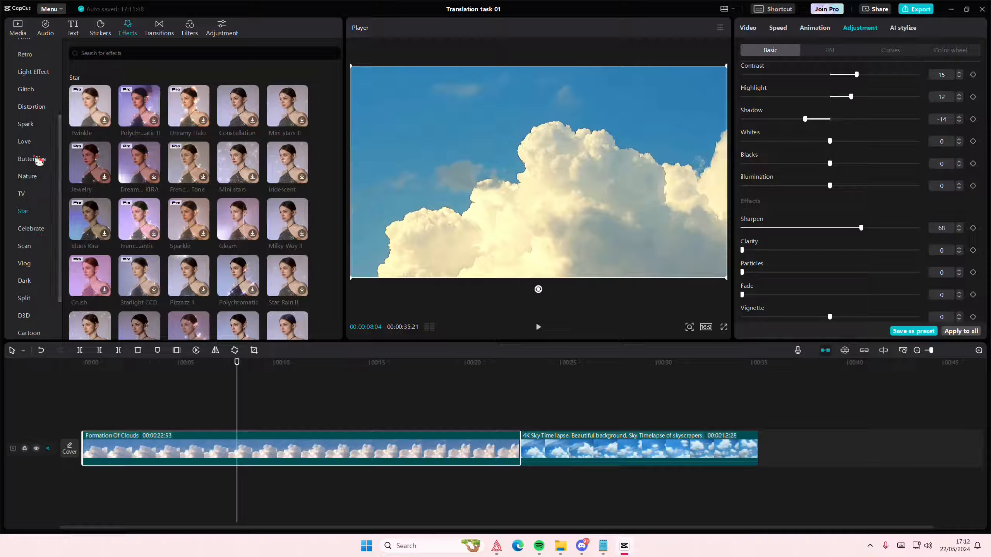
click(25, 98)
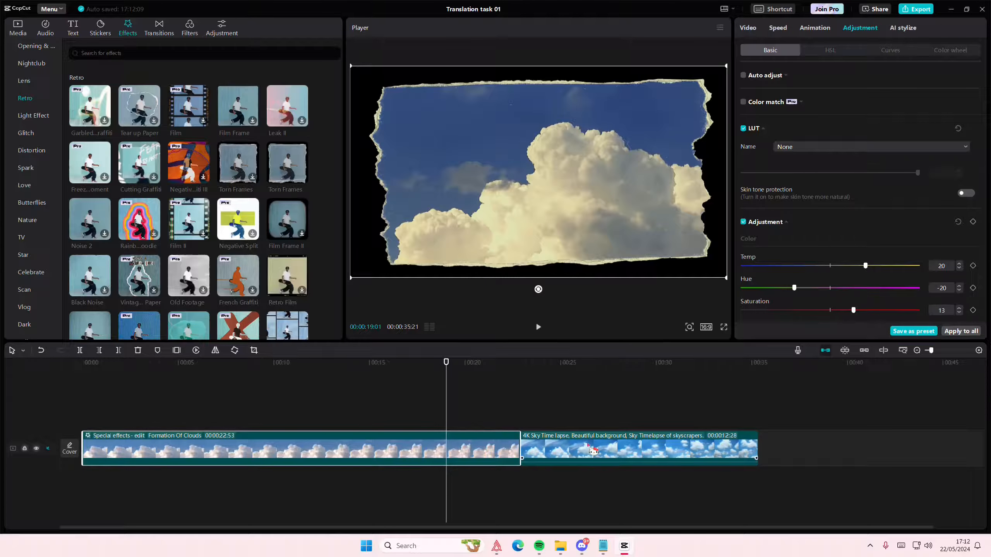
Step: Paste the Effects and Adjustment attributes onto the second sky clip and preview the result
right_click(593, 449)
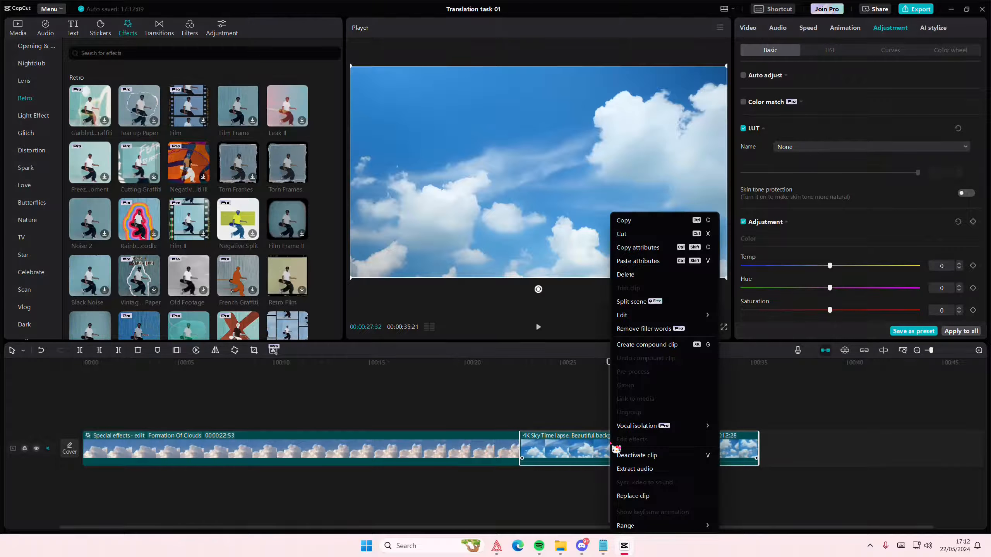
click(638, 261)
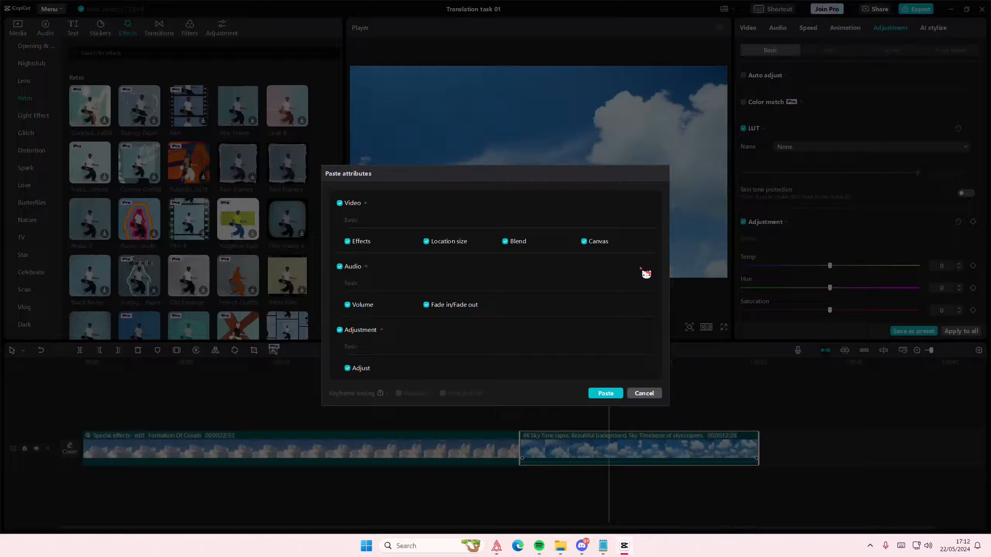
click(604, 393)
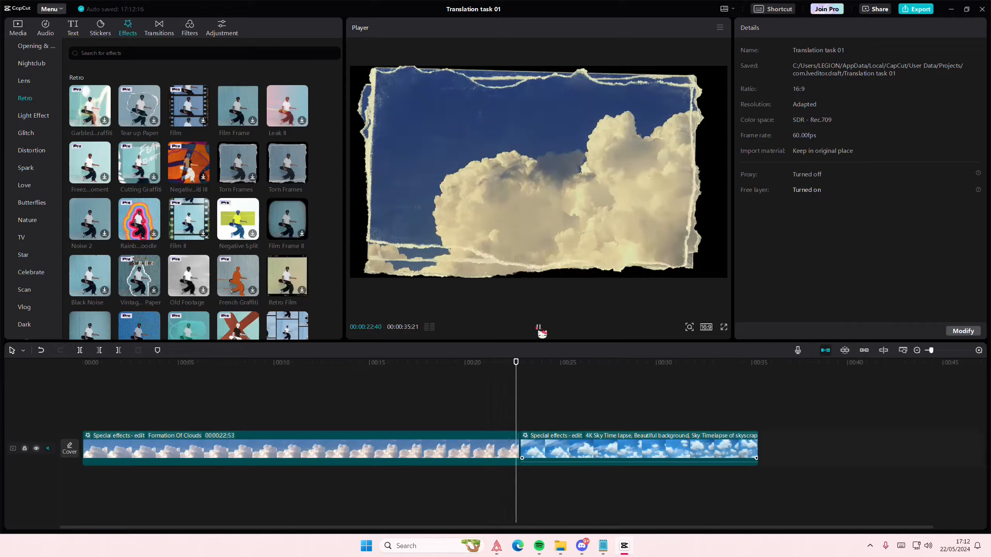
click(554, 362)
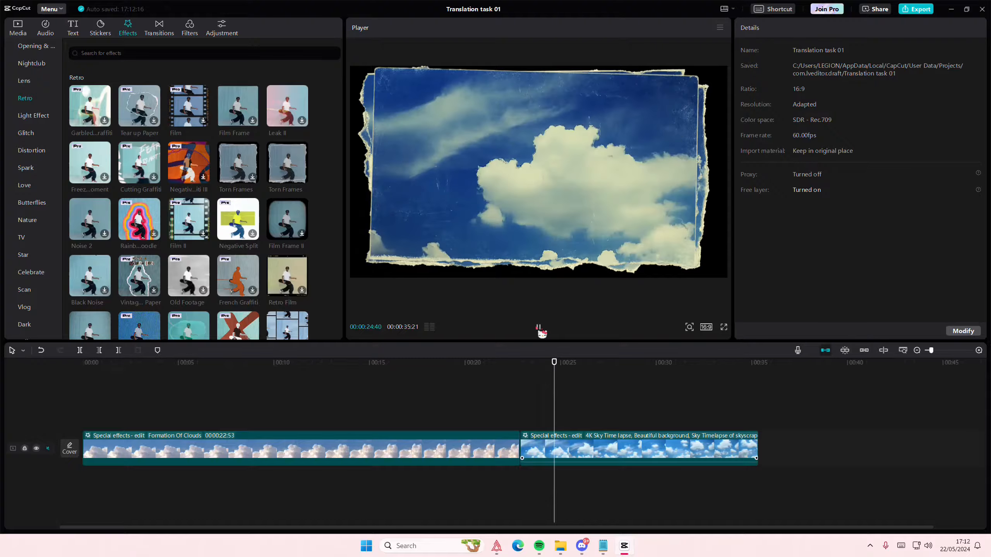